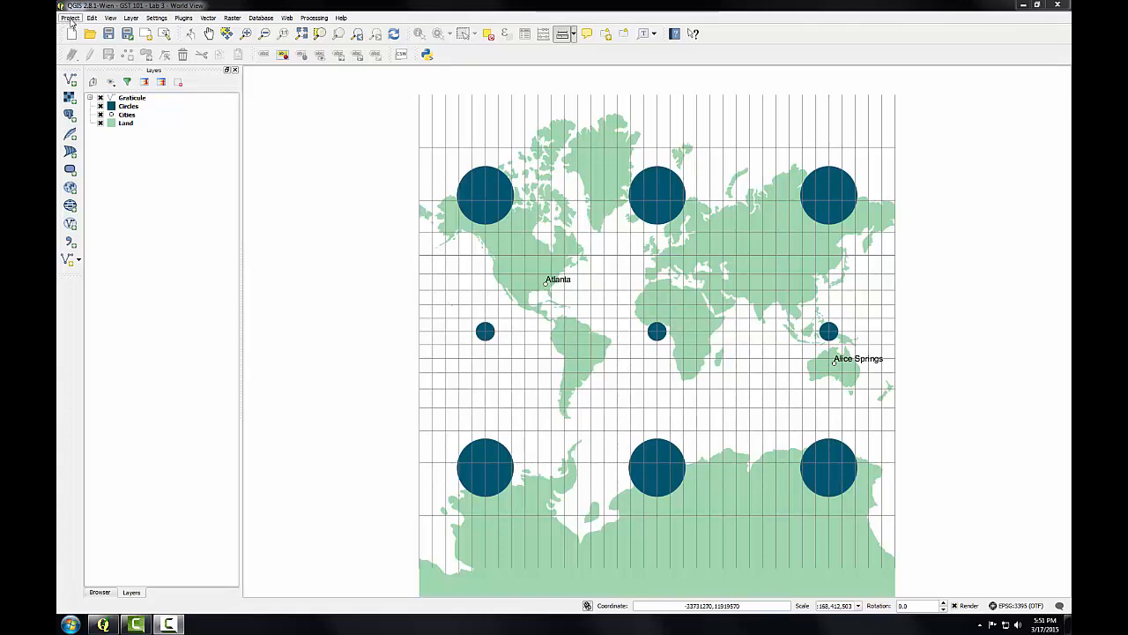
Step: Reveal the Project menu's list of project-level commands
left_click(63, 16)
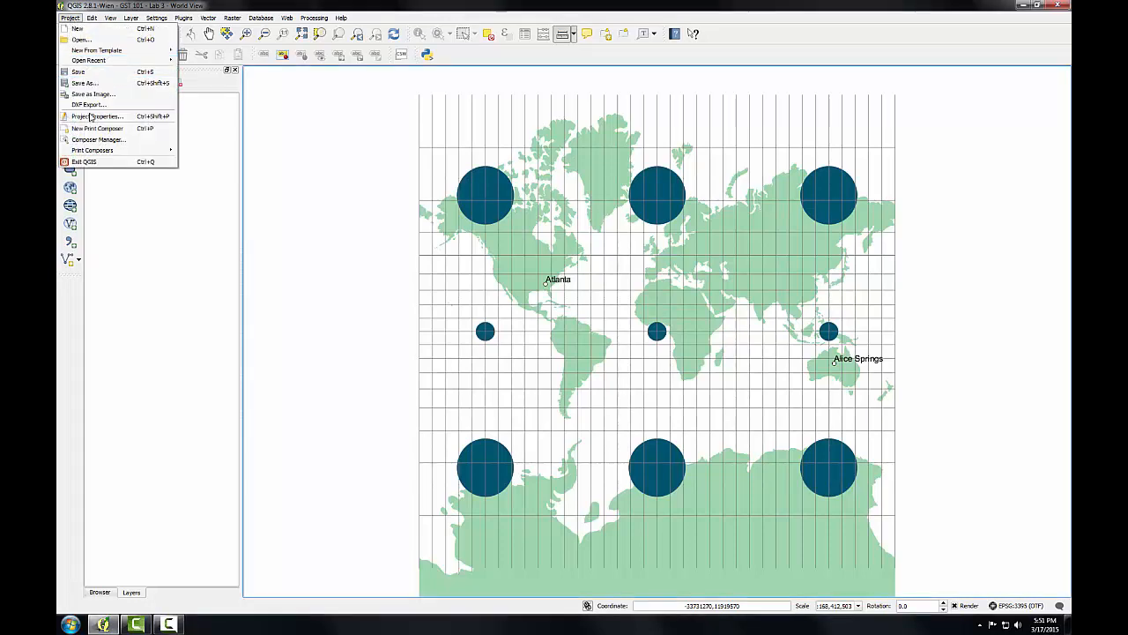
Step: In Project Properties, filter CRS by 'Eckert', choose World_Eckert_IV and apply it
left_click(97, 116)
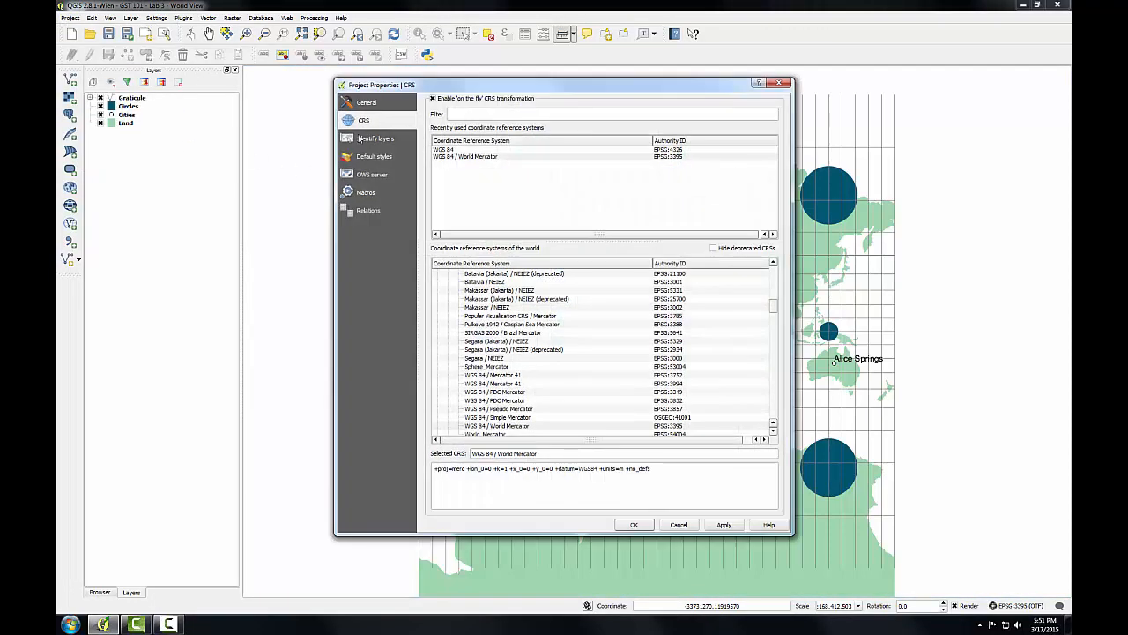
left_click(603, 112)
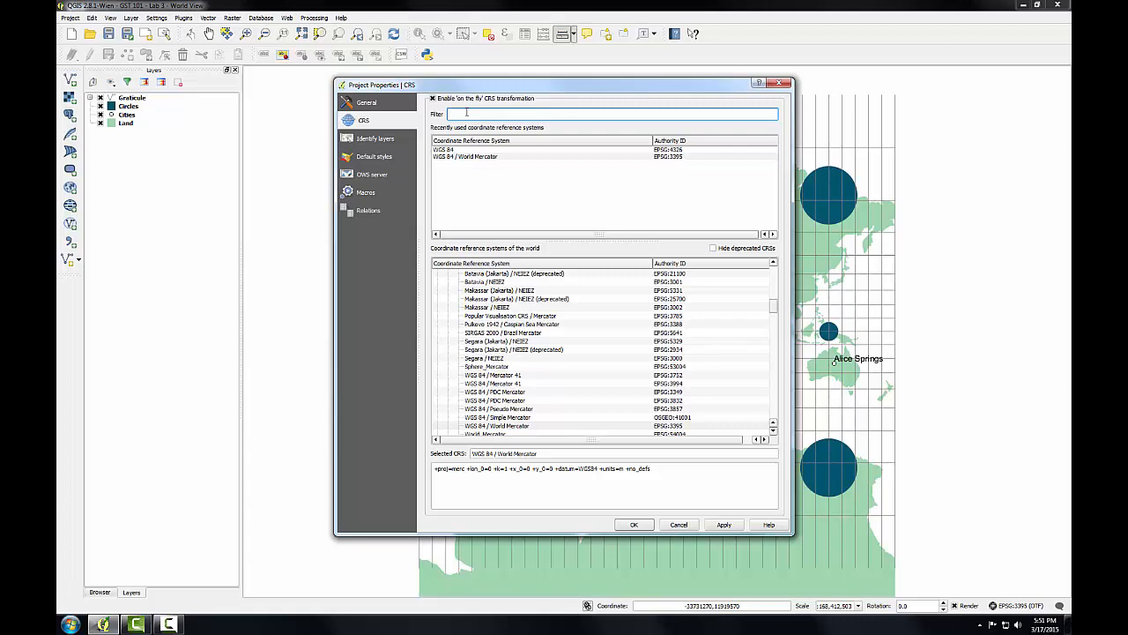
type("Eckert")
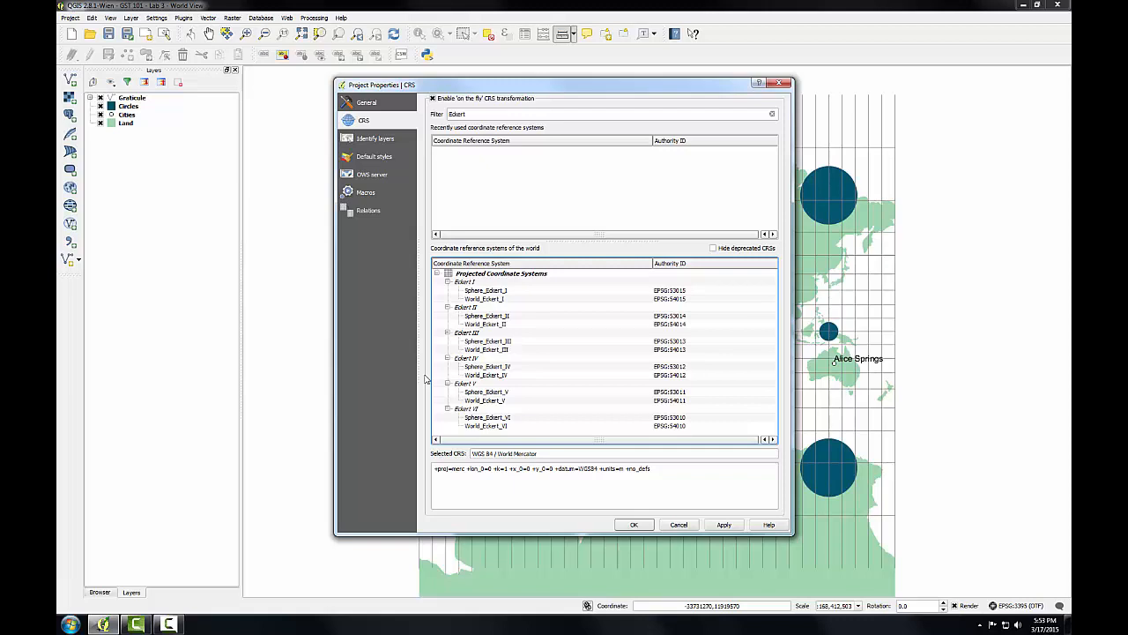
left_click(485, 374)
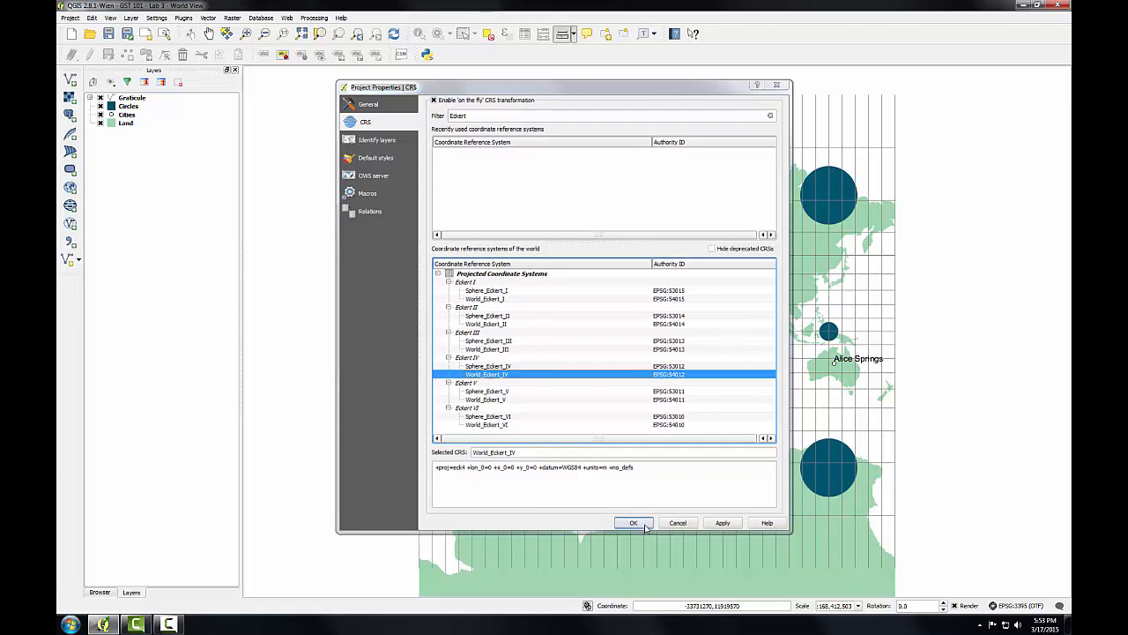
left_click(635, 522)
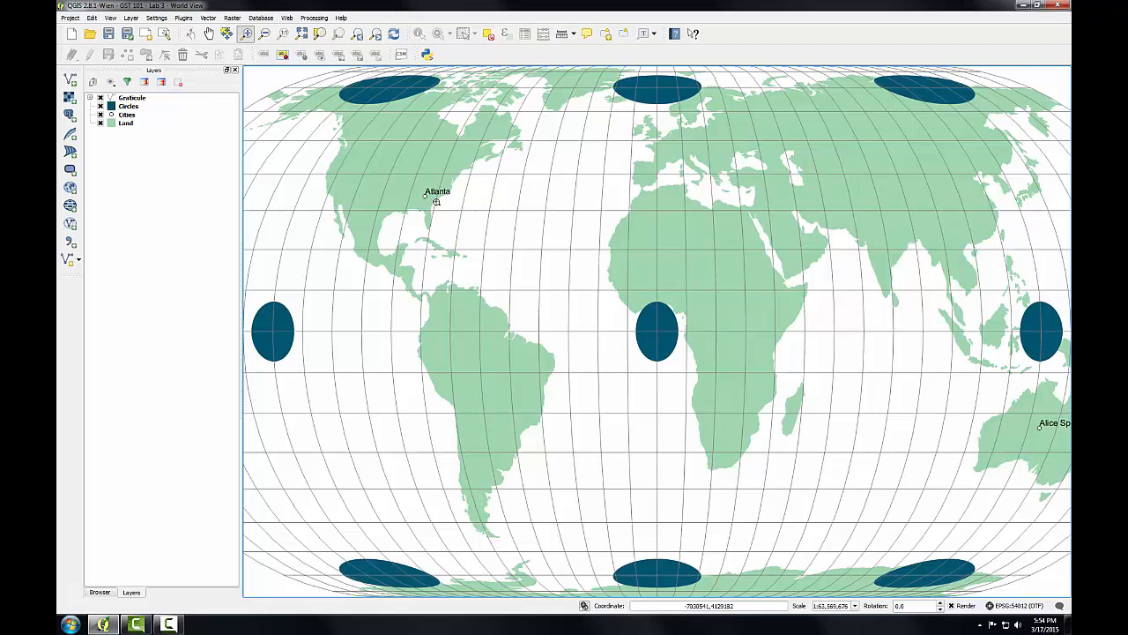
mouse_move(522, 217)
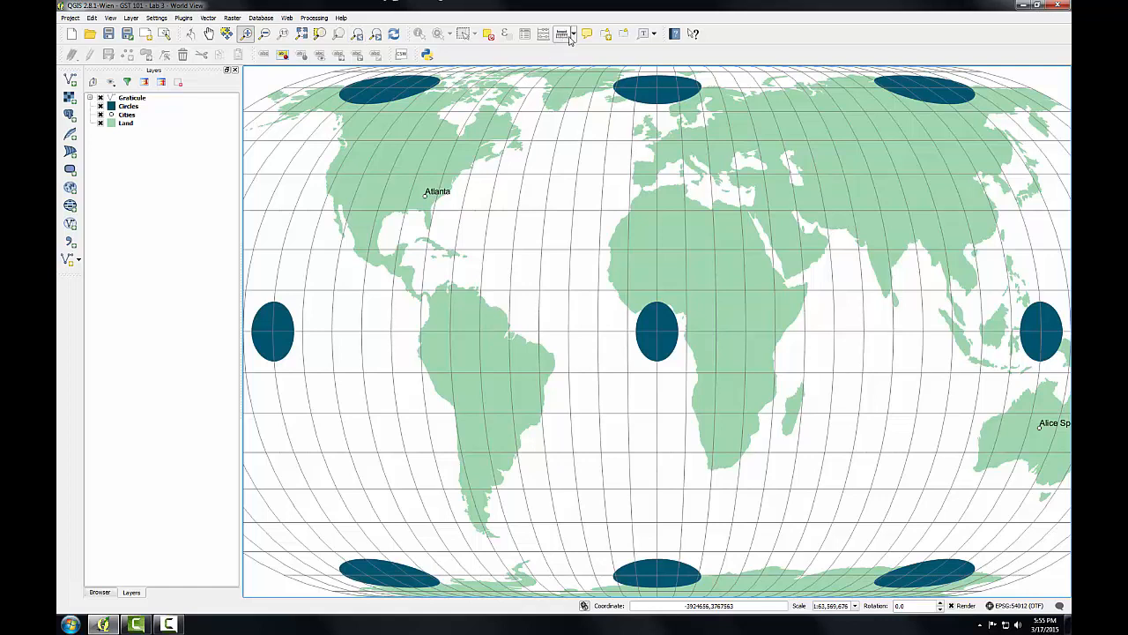
Step: Measure Atlanta to Alice Springs with Measure Line, totaling about 20.6 million meters
left_click(564, 33)
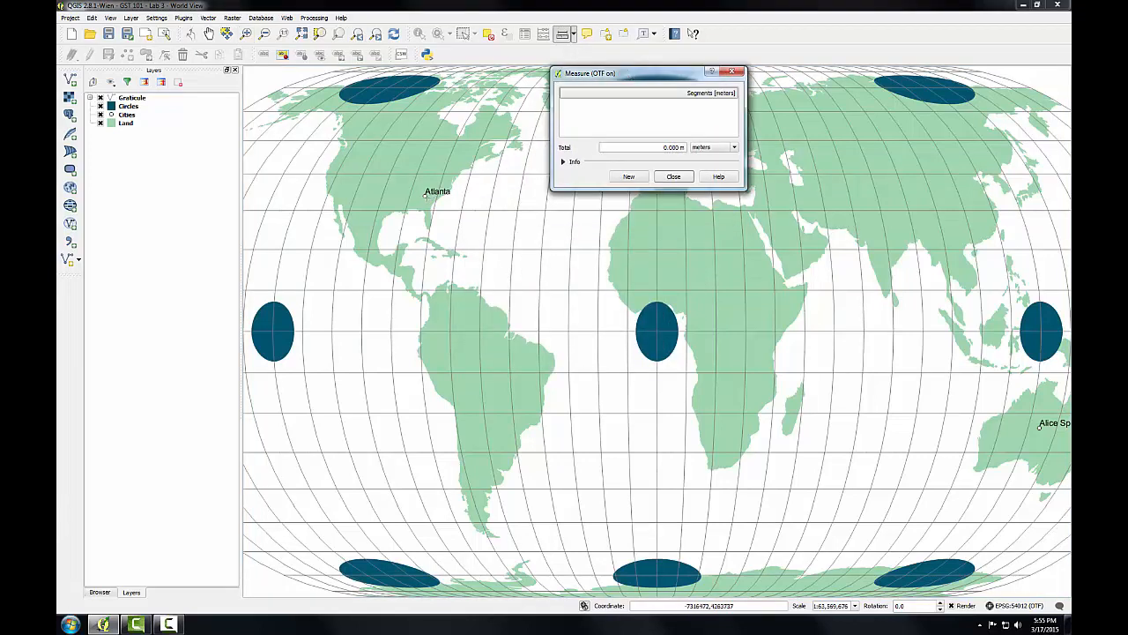
left_click(904, 381)
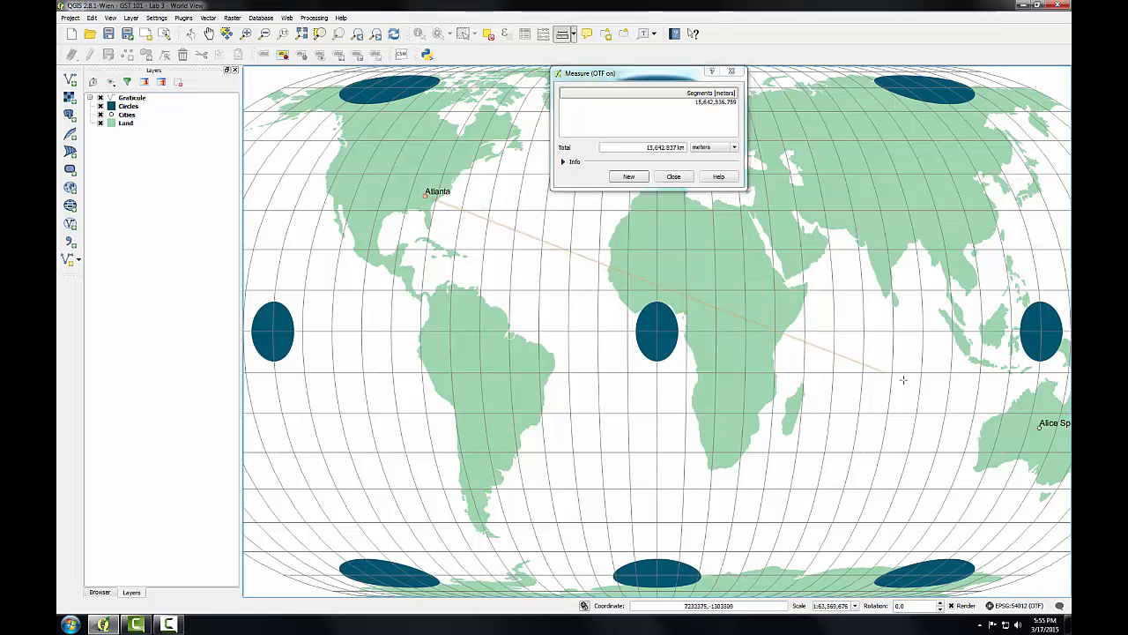
left_click(1037, 428)
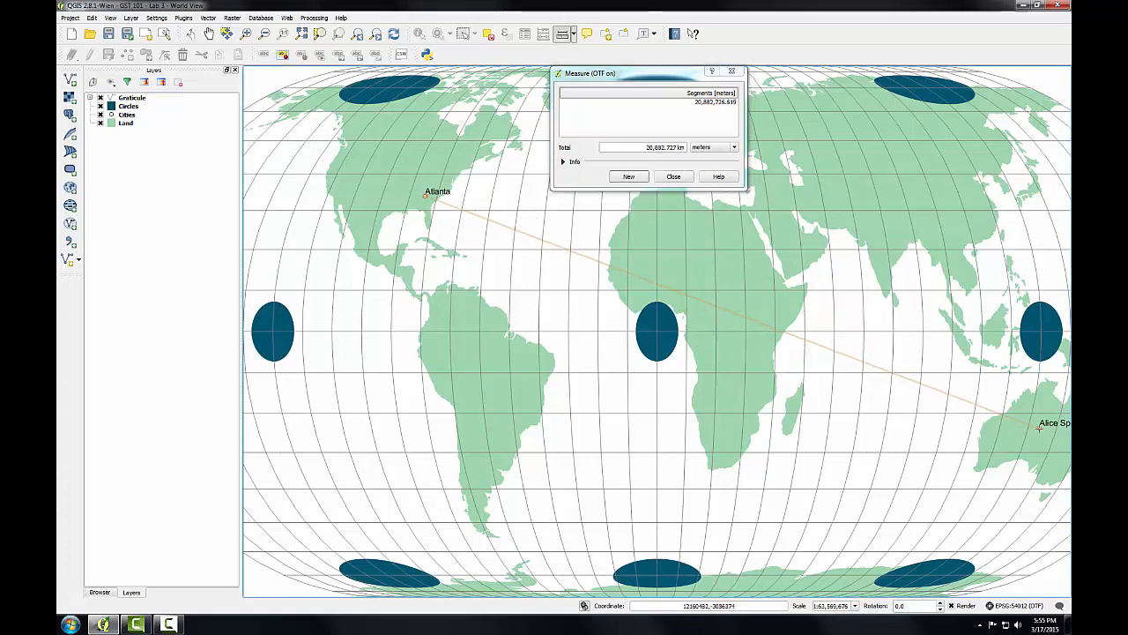